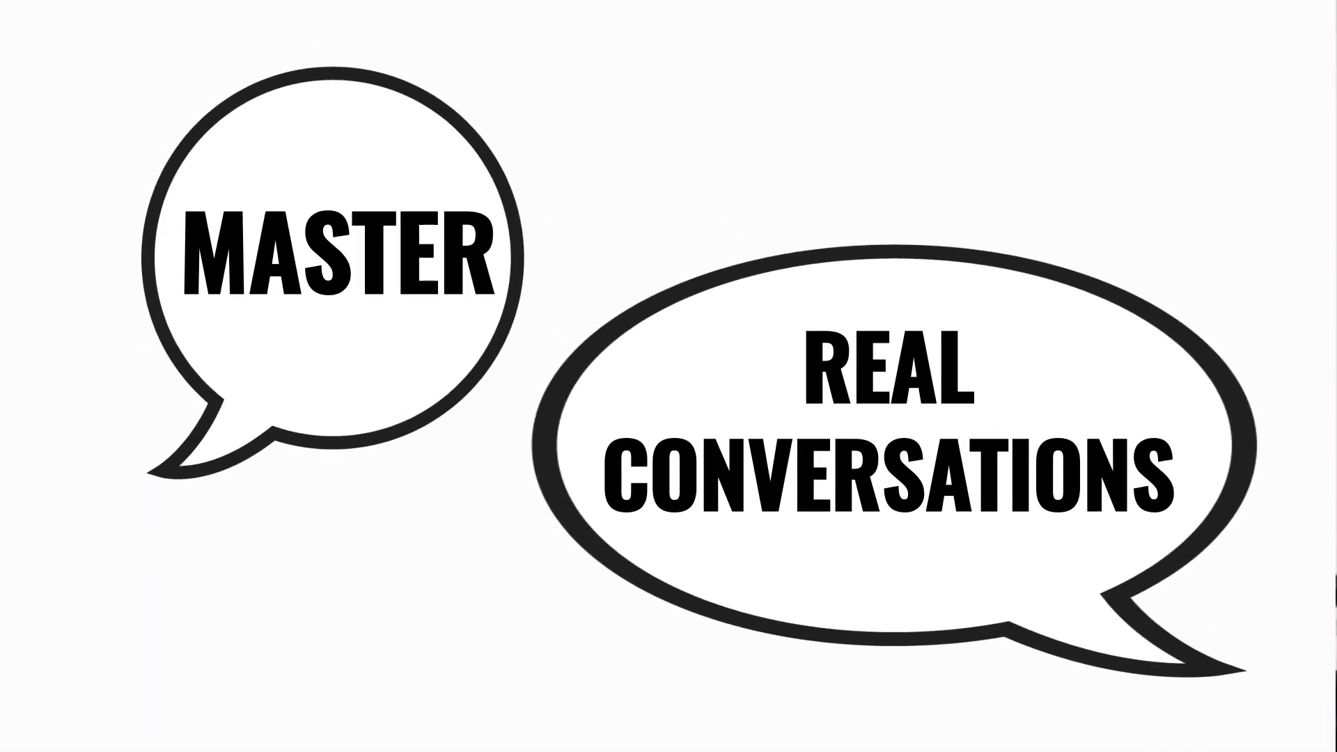
{"action": "left_click", "coordinate": [679, 511]}
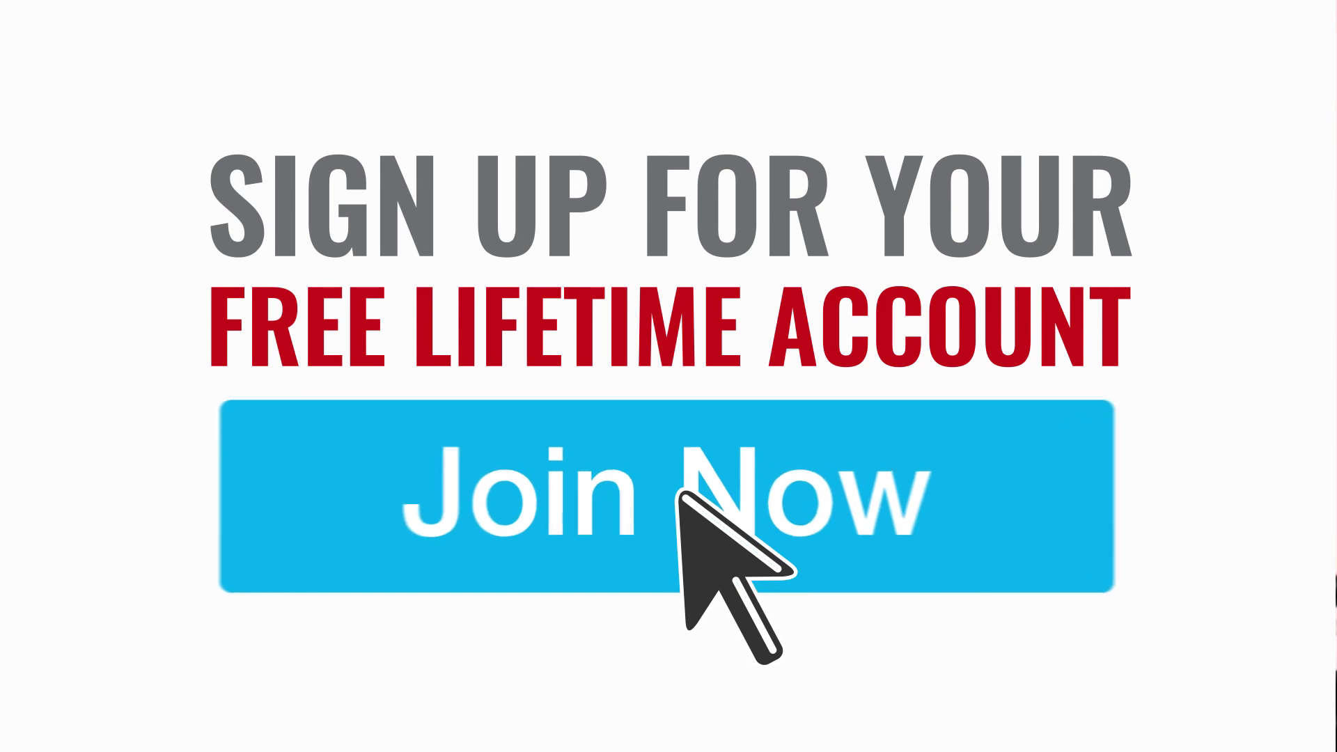